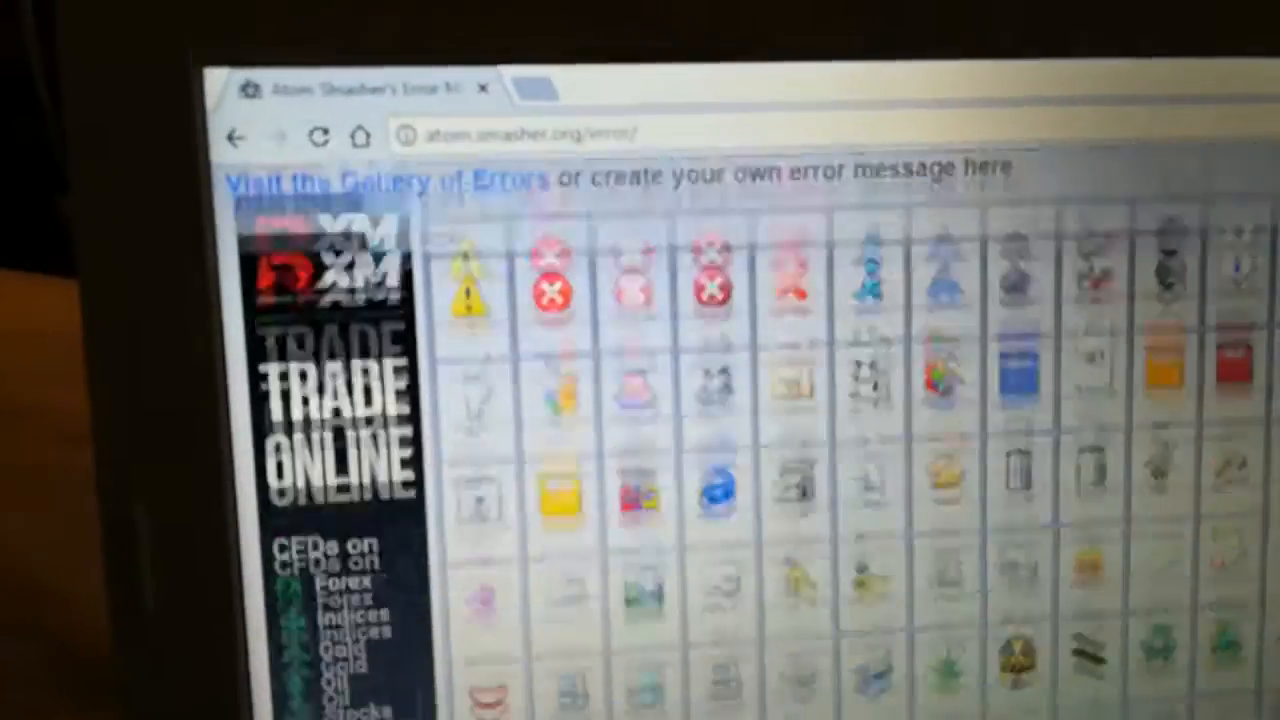
Scroll through the error generator page between the icon gallery and the message form.
scroll(down, 3)
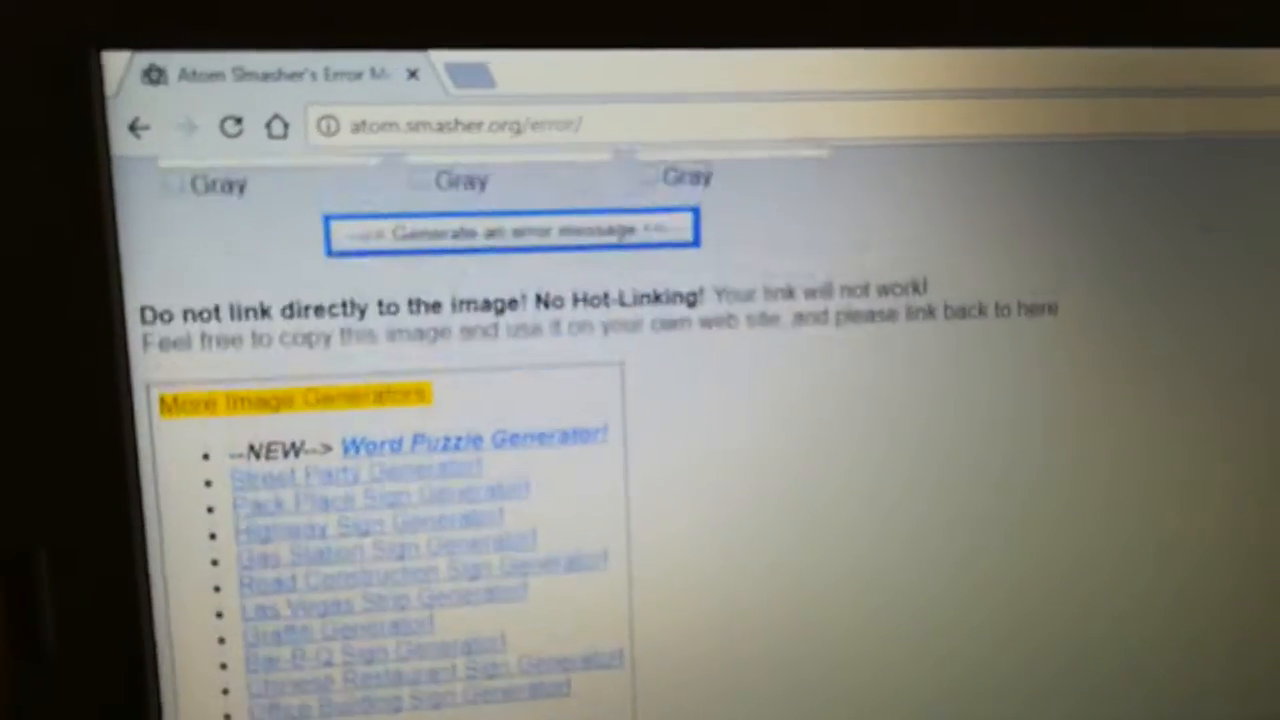
scroll(up, 3)
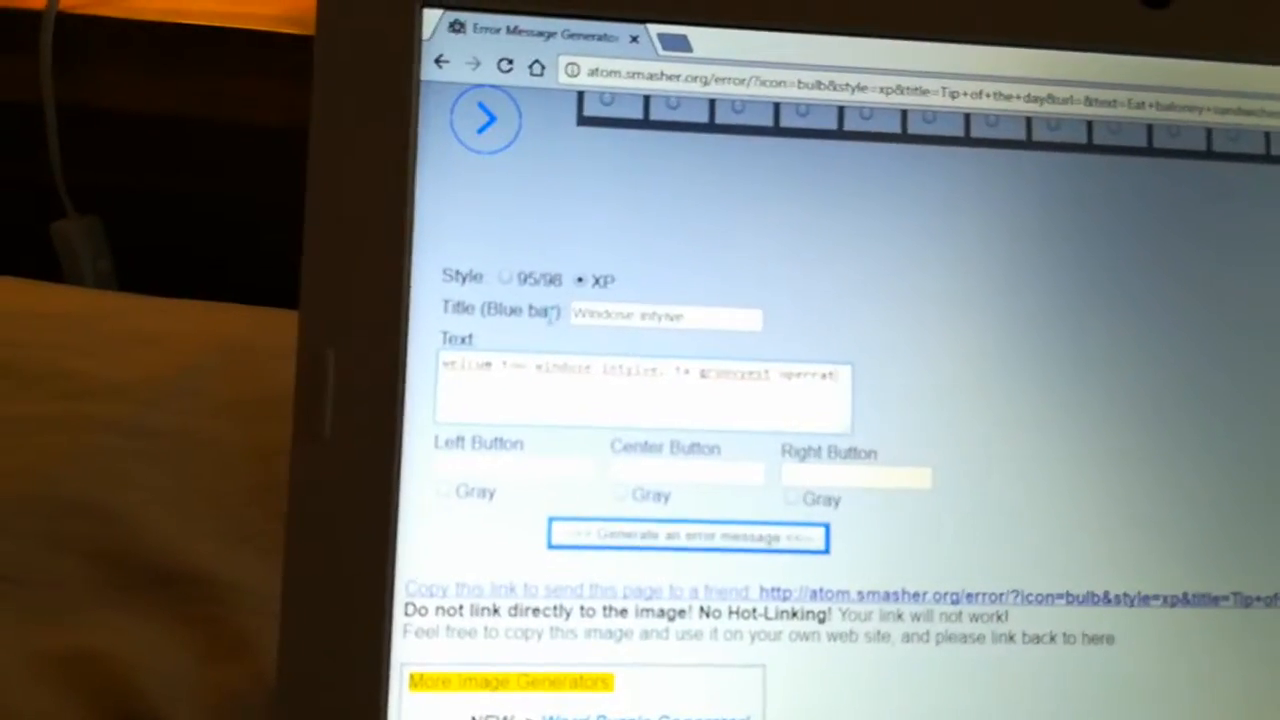
Scroll down to the Generate button to produce the error message image.
scroll(down, 3)
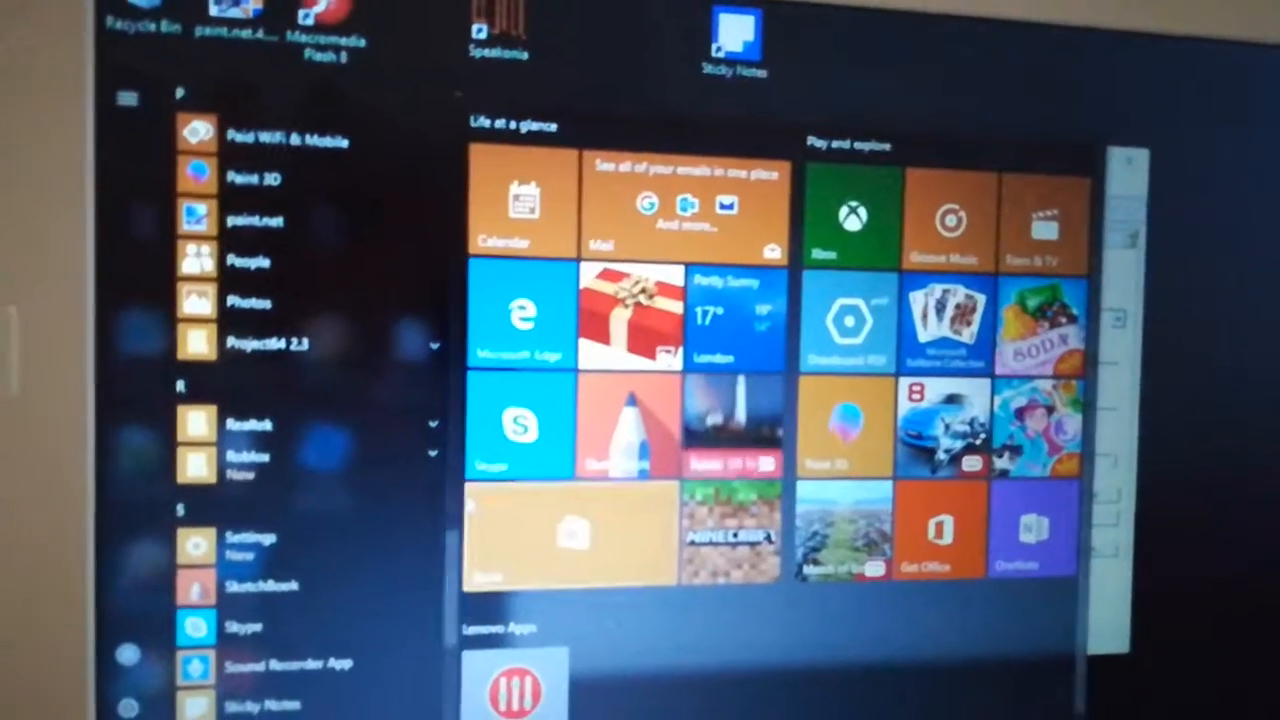
Expand the Windows Accessories group in the Start menu's app list to reach Paint.
scroll(down, 3)
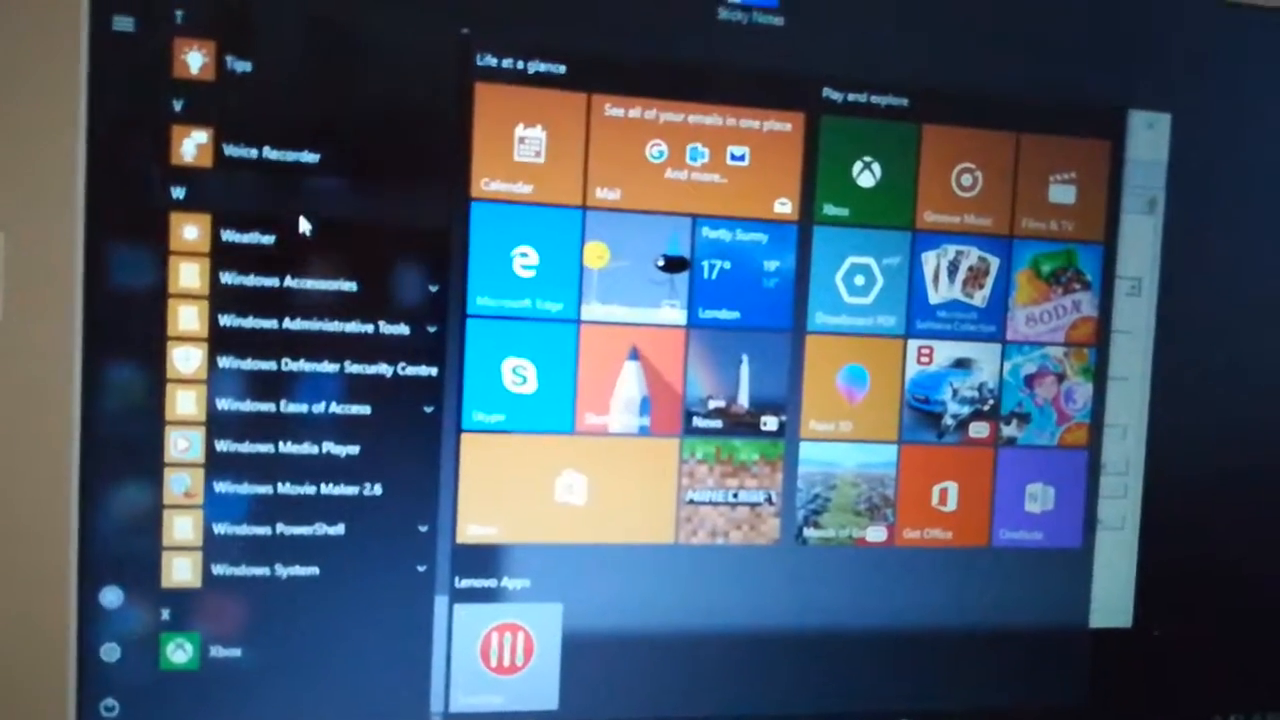
click(290, 284)
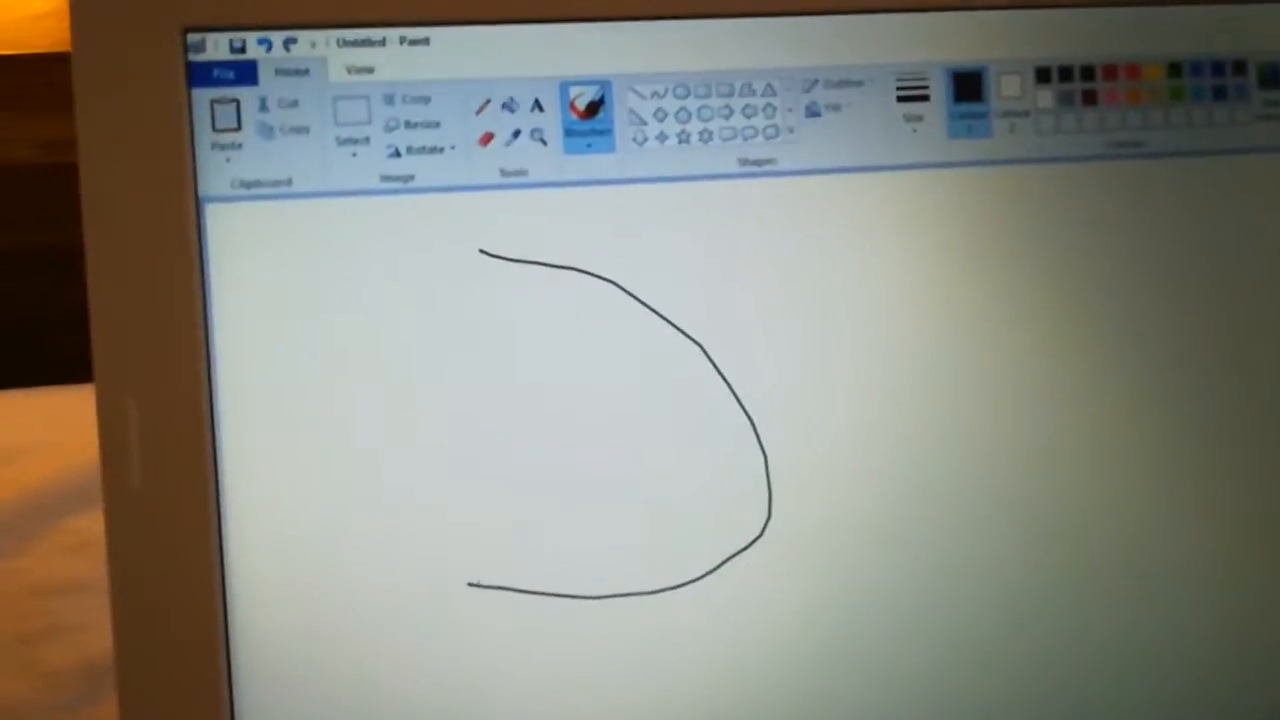
Draw a vertical black line through the curve on the Paint canvas, forming a D shape.
drag(600, 210, 560, 600)
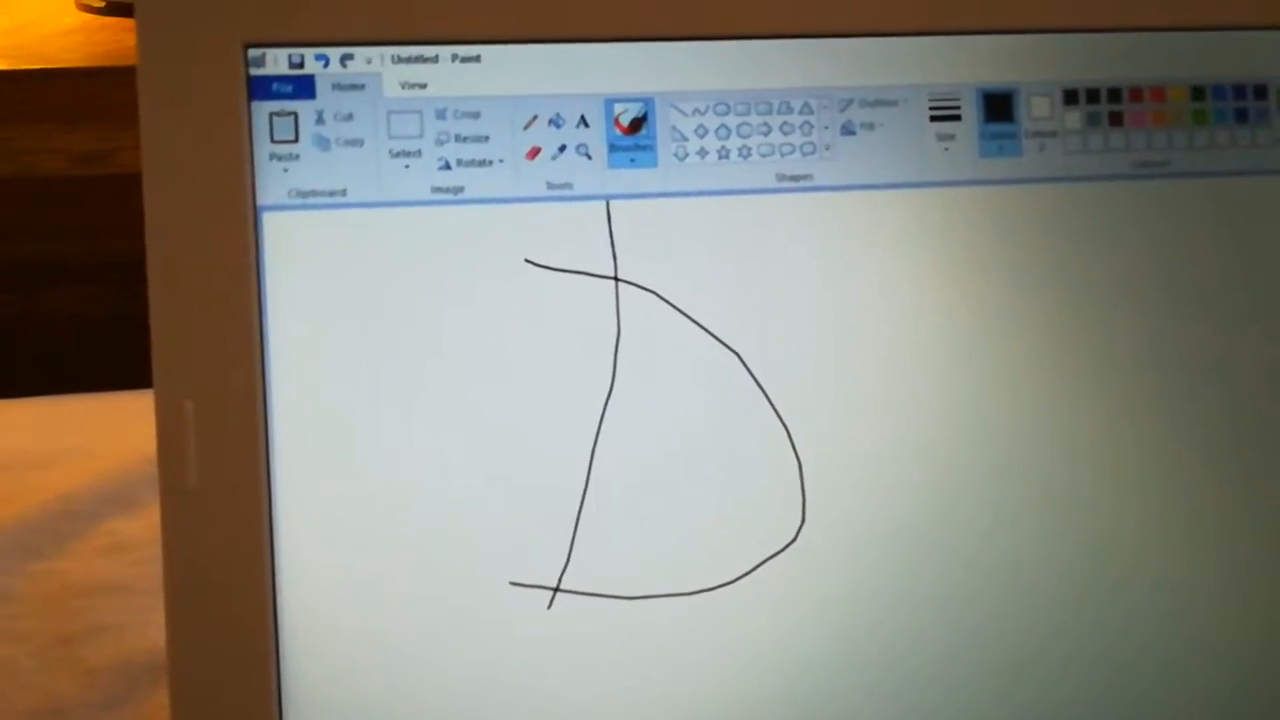